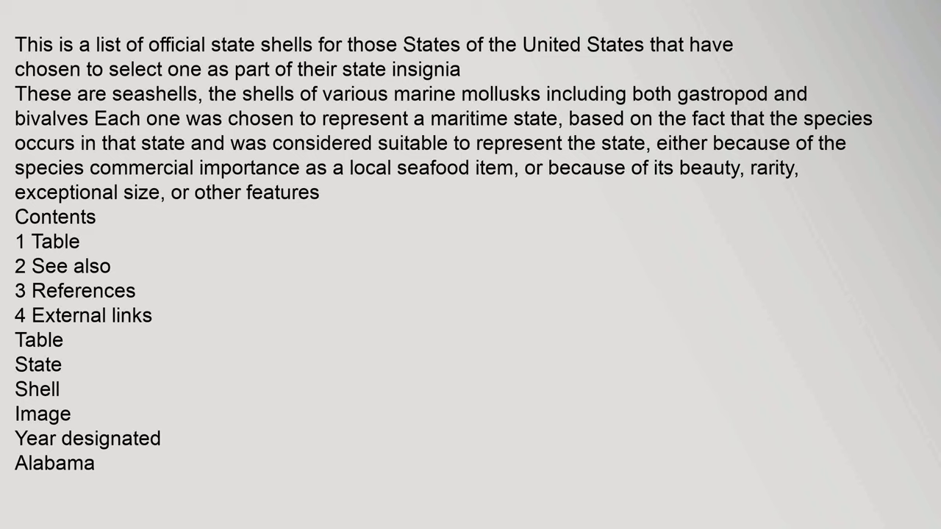
pyautogui.scroll(-3)
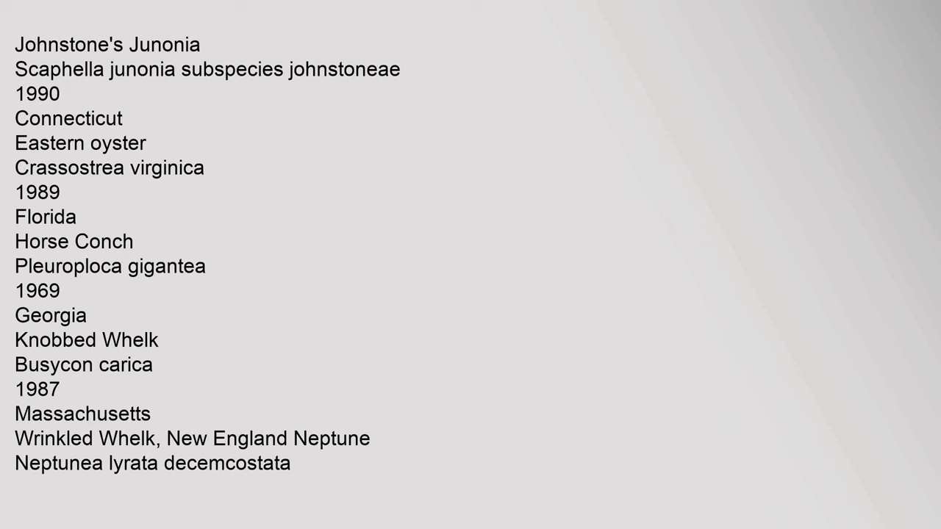
pyautogui.scroll(-3)
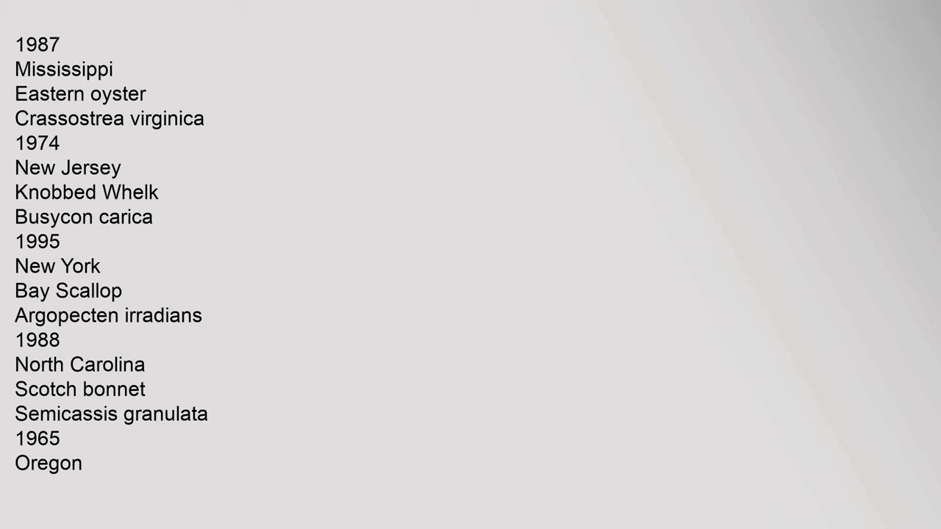
pyautogui.scroll(-3)
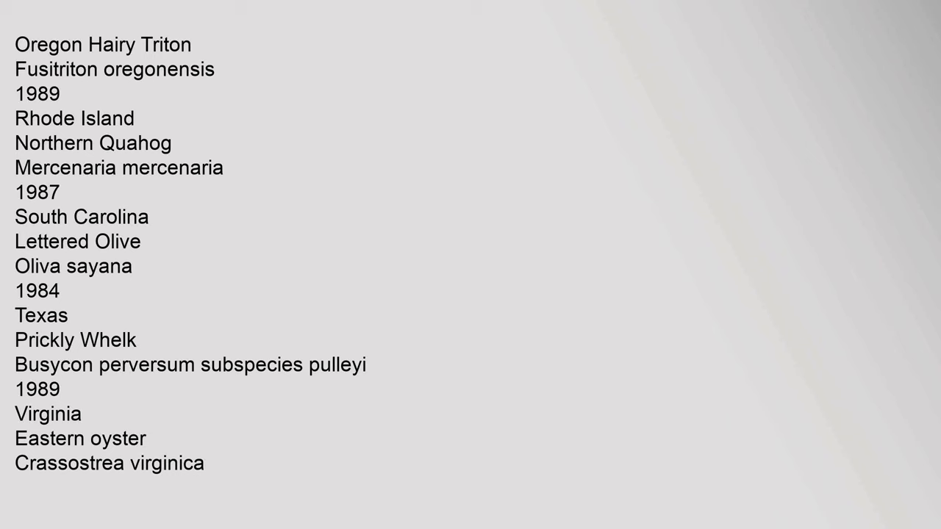
pyautogui.scroll(-3)
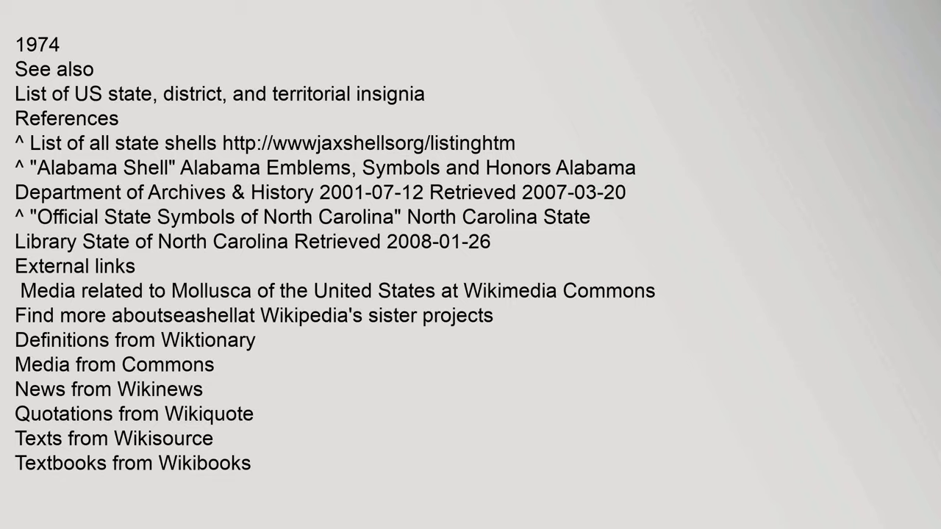
pyautogui.scroll(-3)
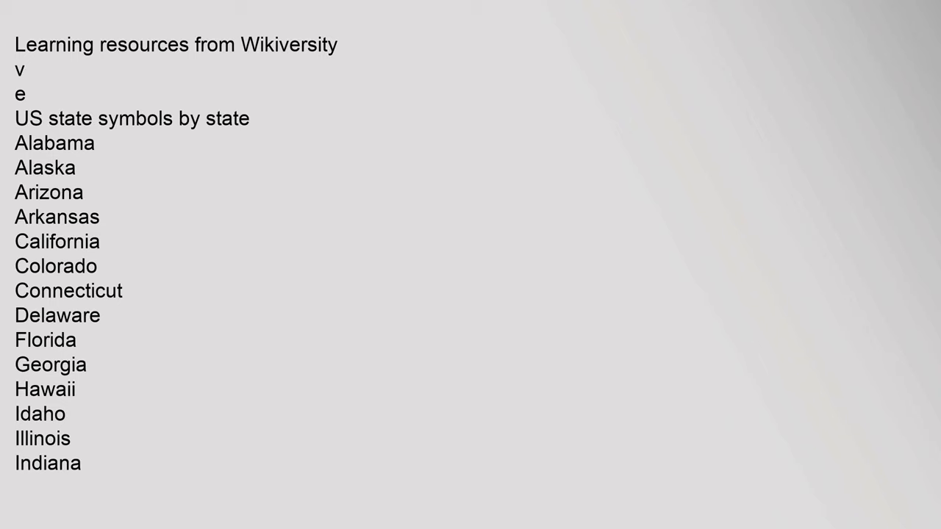
pyautogui.scroll(-3)
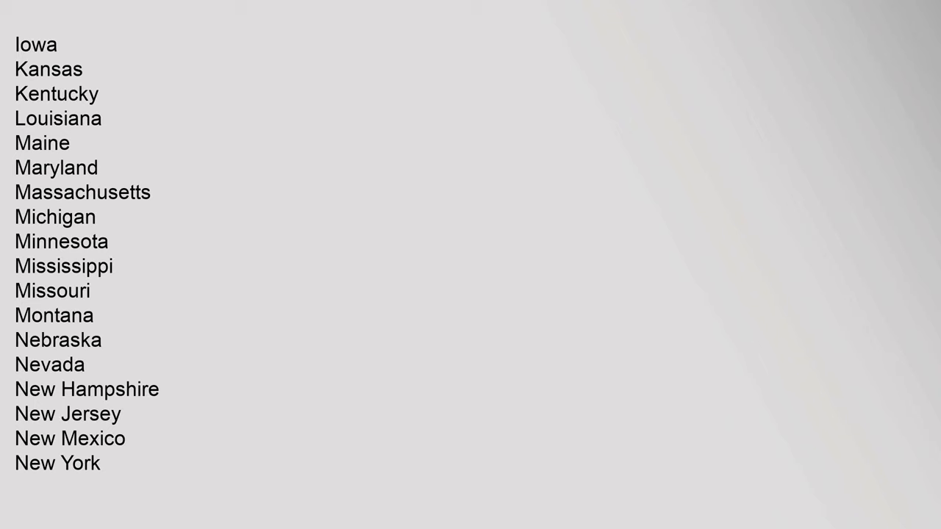
pyautogui.scroll(-3)
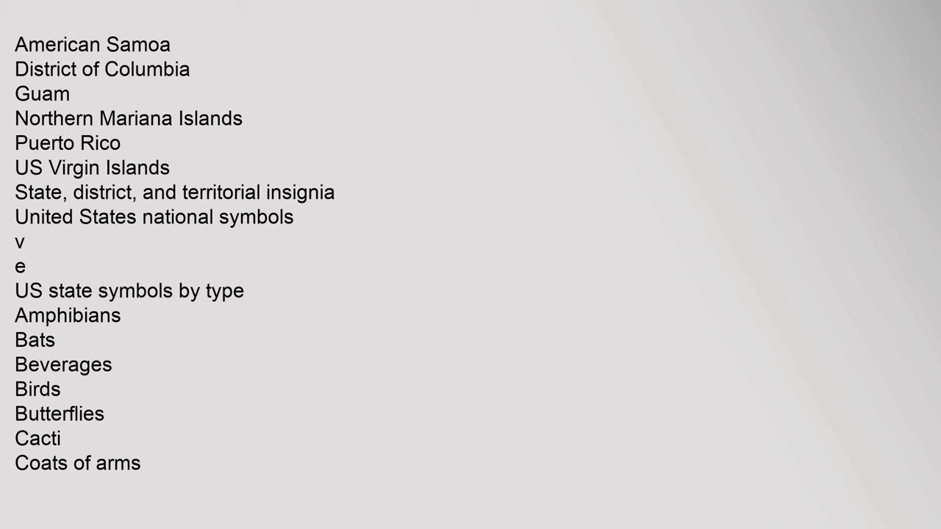
pyautogui.scroll(-3)
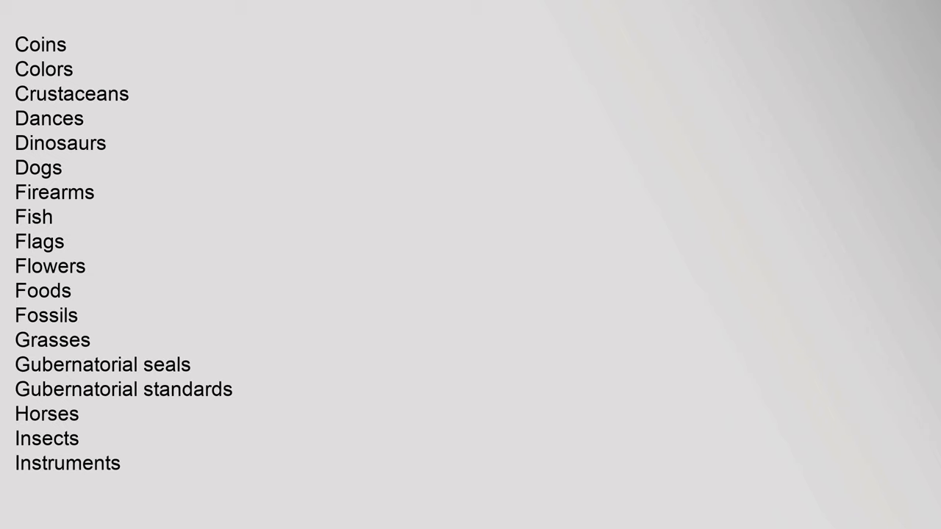
pyautogui.scroll(-3)
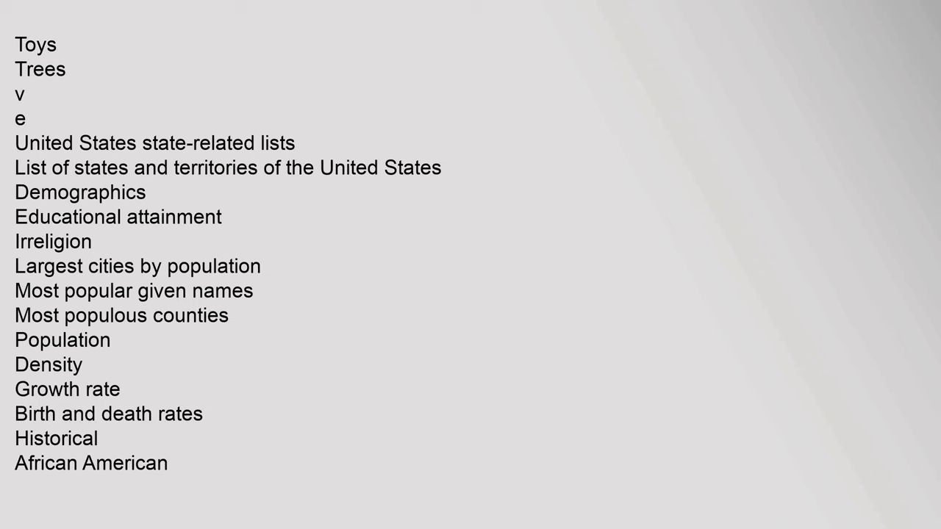
pyautogui.scroll(-3)
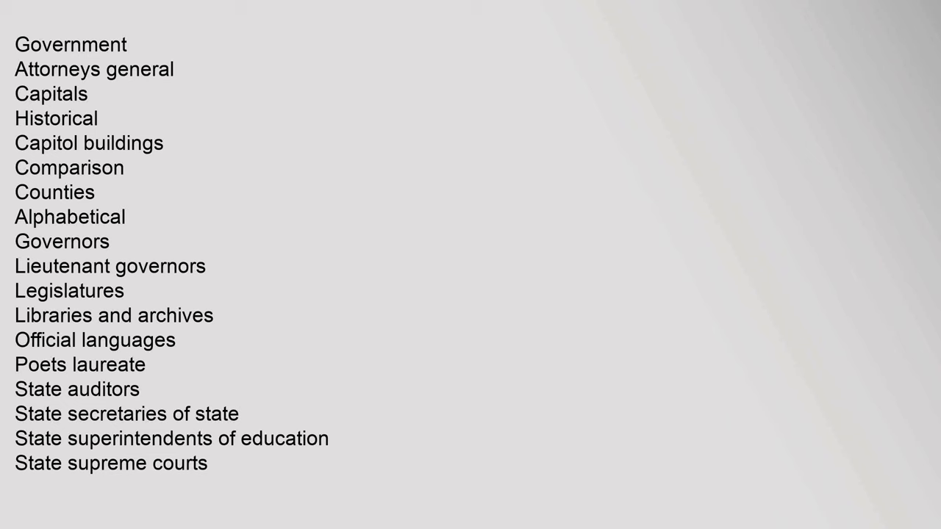
pyautogui.scroll(-3)
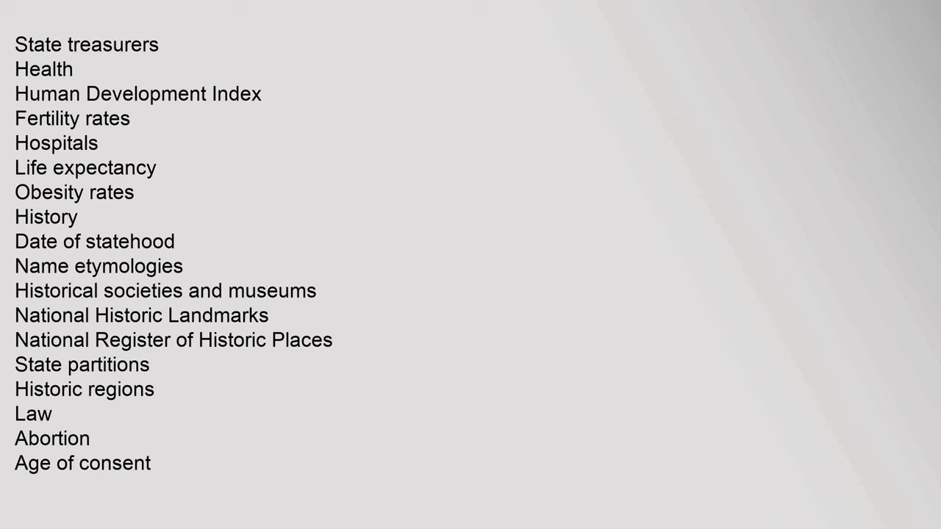
pyautogui.scroll(-3)
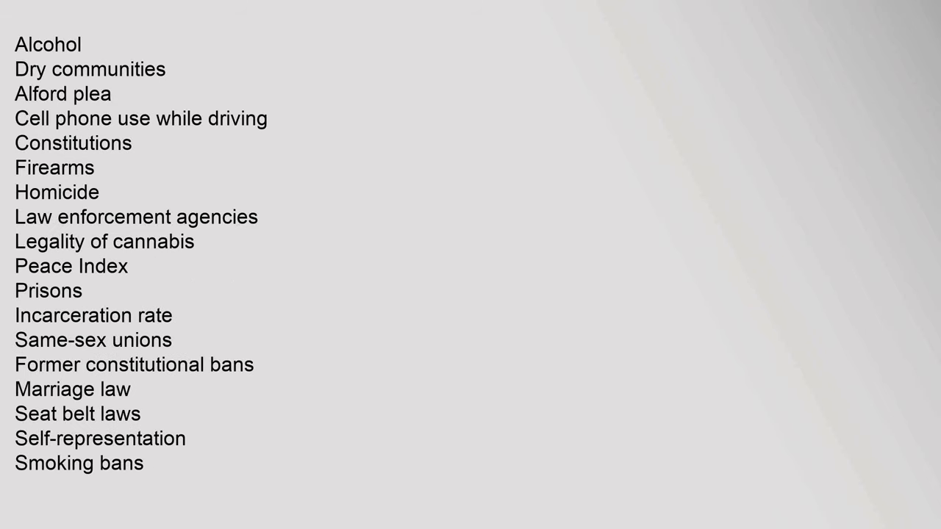